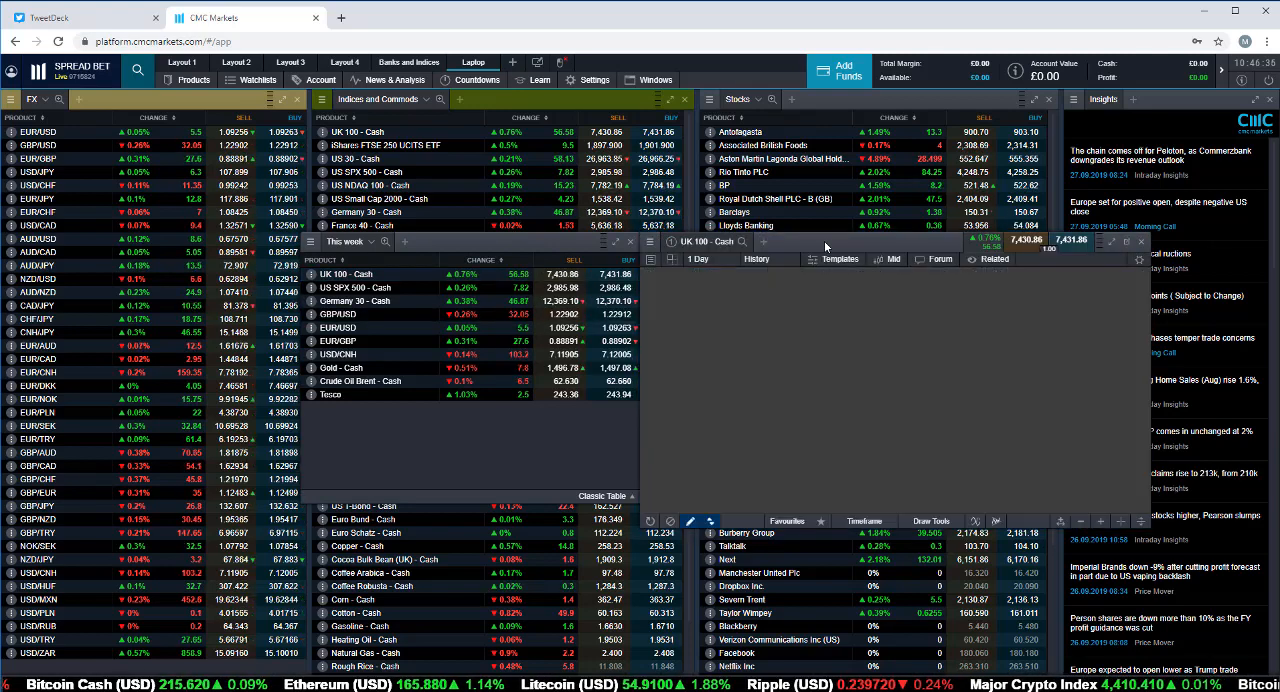
# Bring up the annotated UK 100 - Cash chart from the Indices watchlist.
pyautogui.click(760, 260)
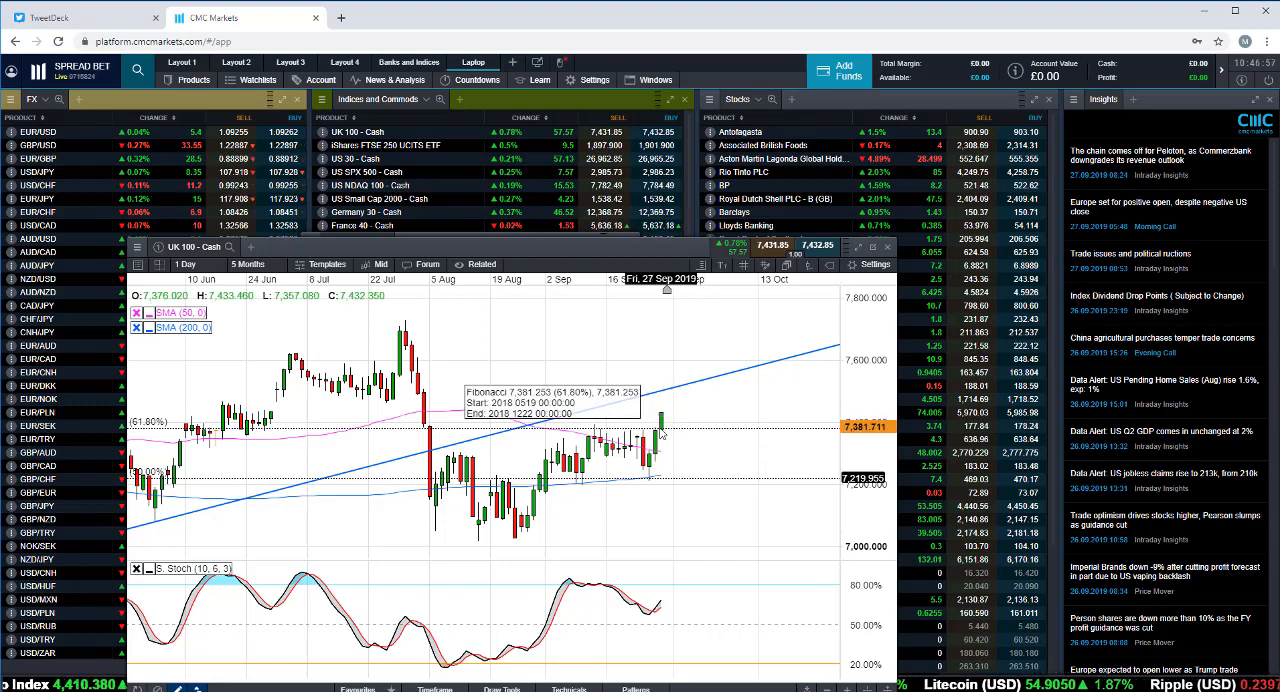
pyautogui.moveTo(684, 432)
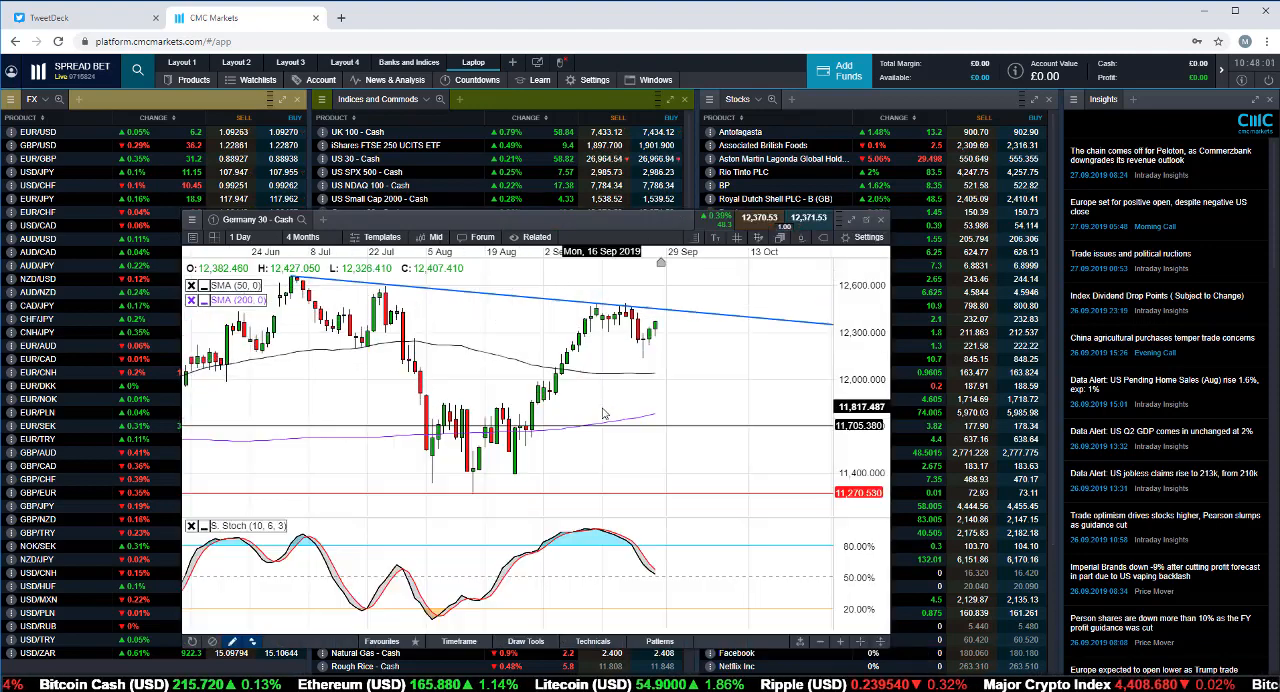
# Close the Germany 30 chart to return to the market watchlists.
pyautogui.click(302, 236)
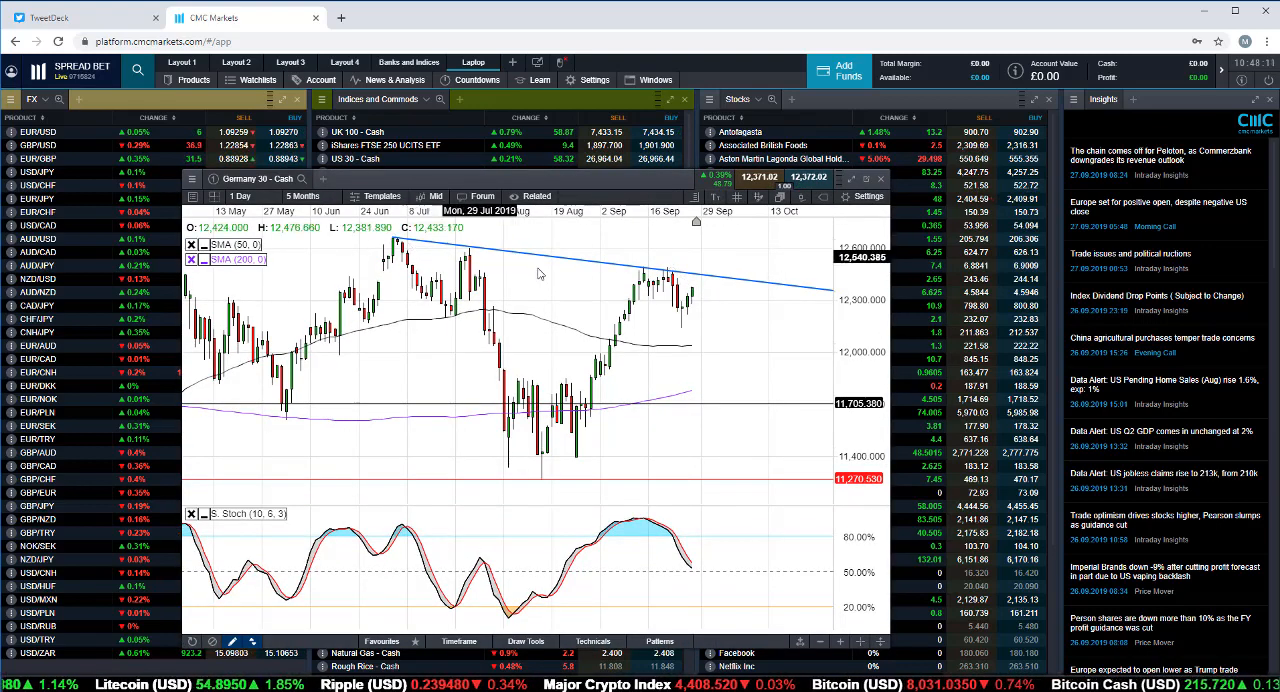
pyautogui.moveTo(396, 240)
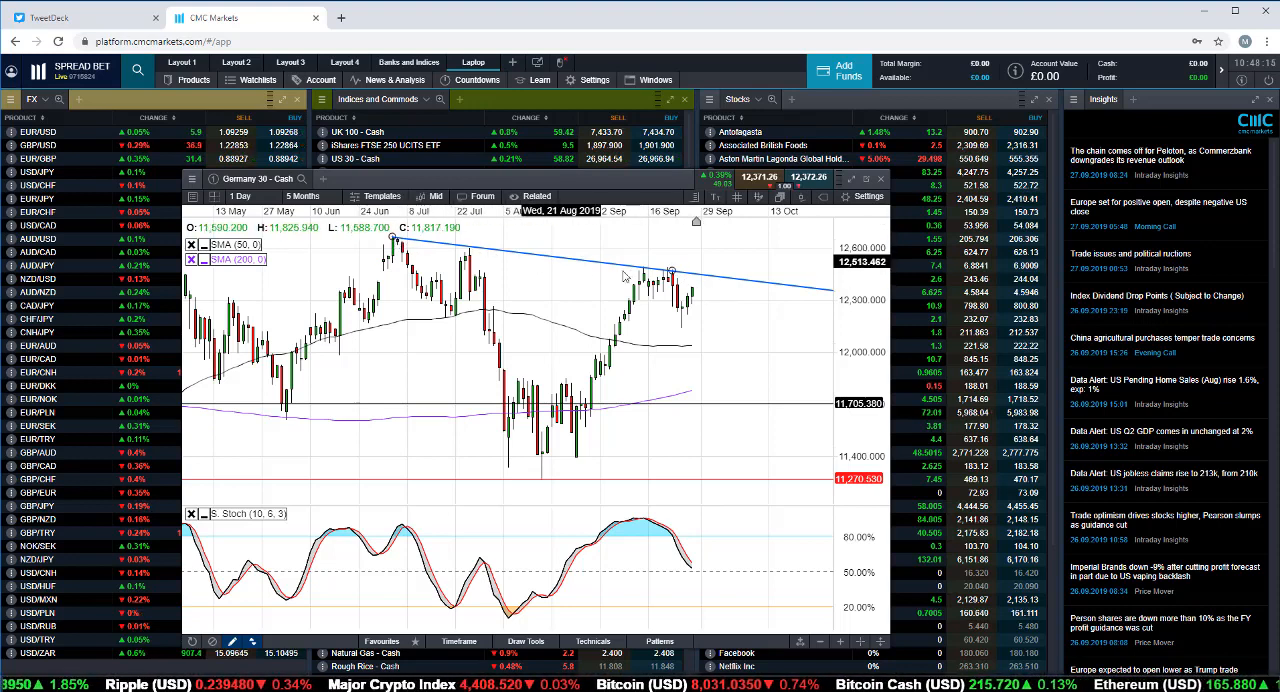
pyautogui.moveTo(692, 278)
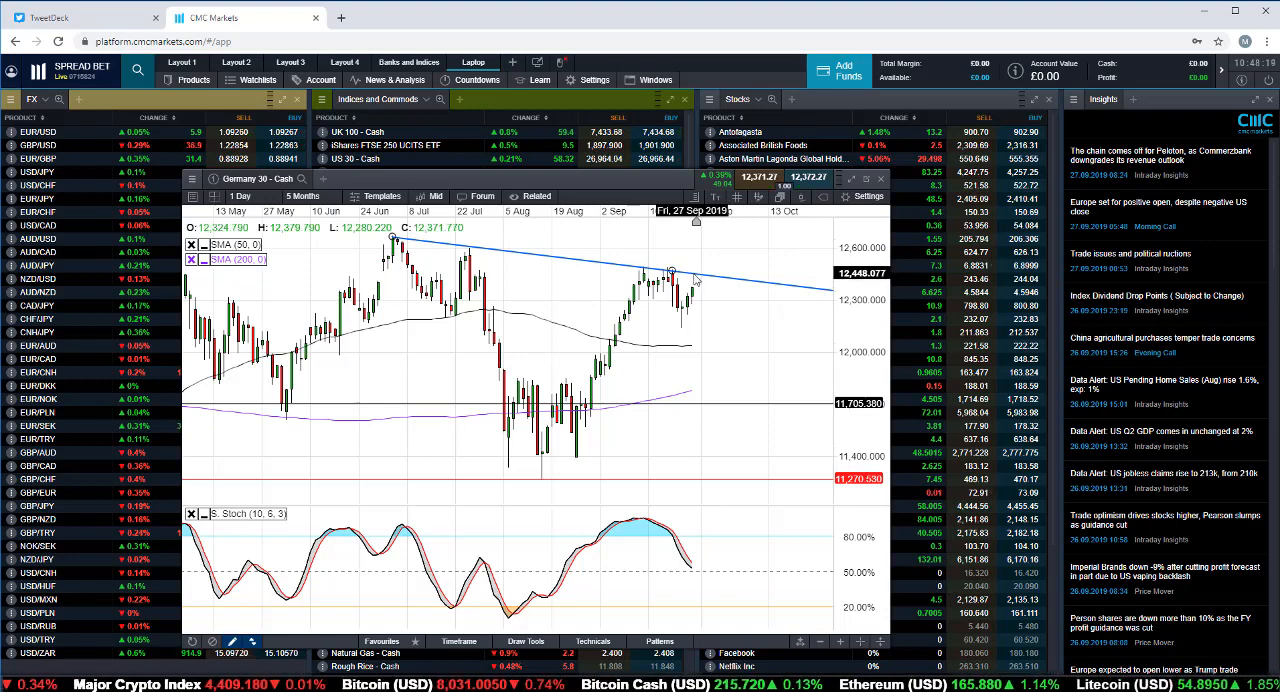
pyautogui.moveTo(700, 292)
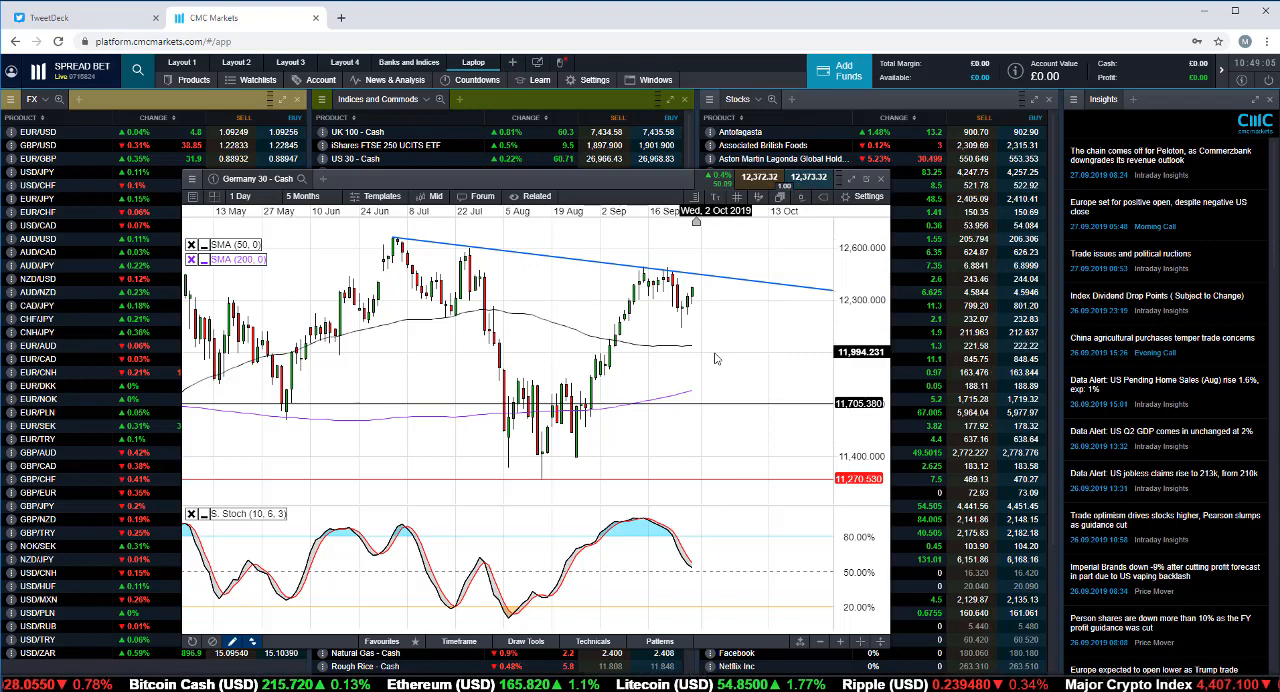
pyautogui.moveTo(736, 346)
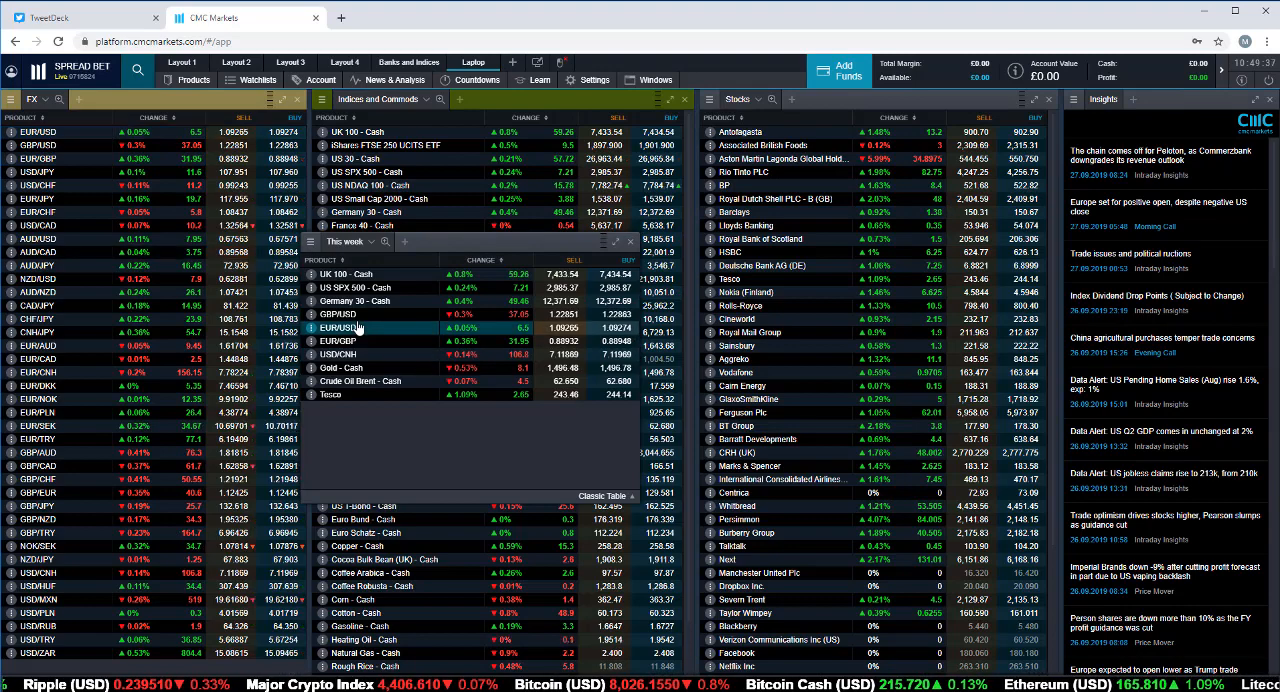
# Show the EUR/USD chart over 9 Months with a 1 Week candle interval.
pyautogui.click(358, 328)
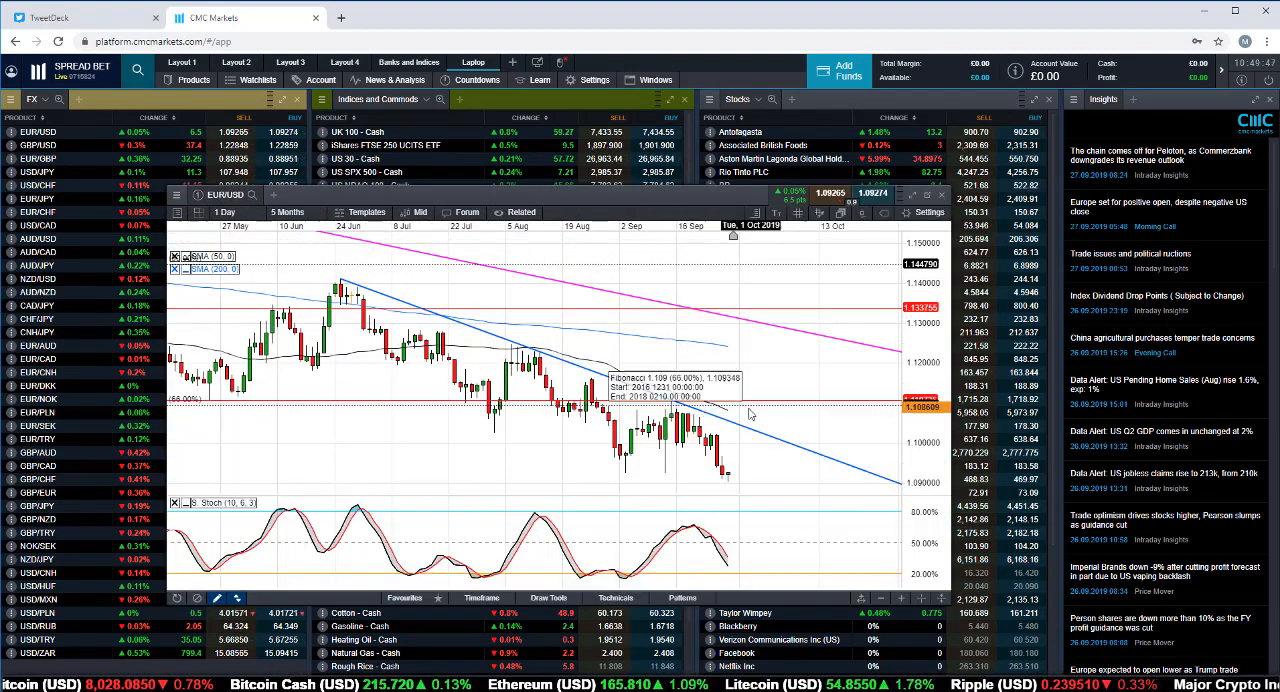
pyautogui.click(288, 212)
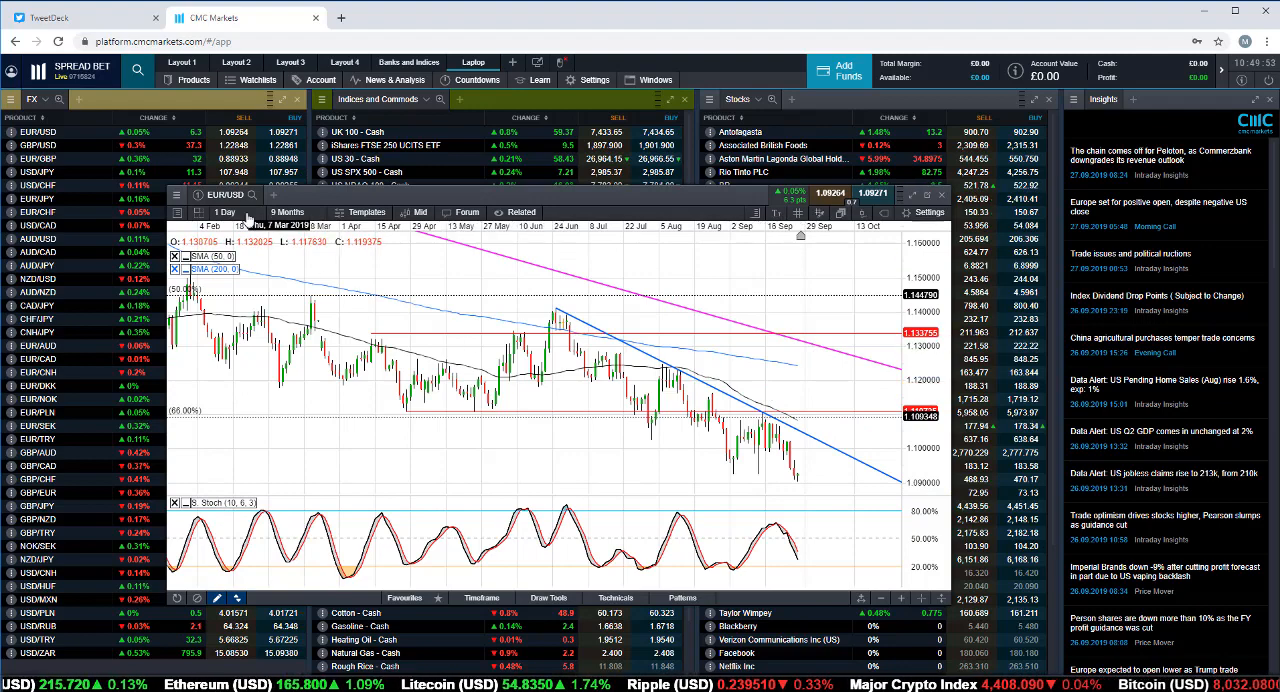
pyautogui.click(220, 212)
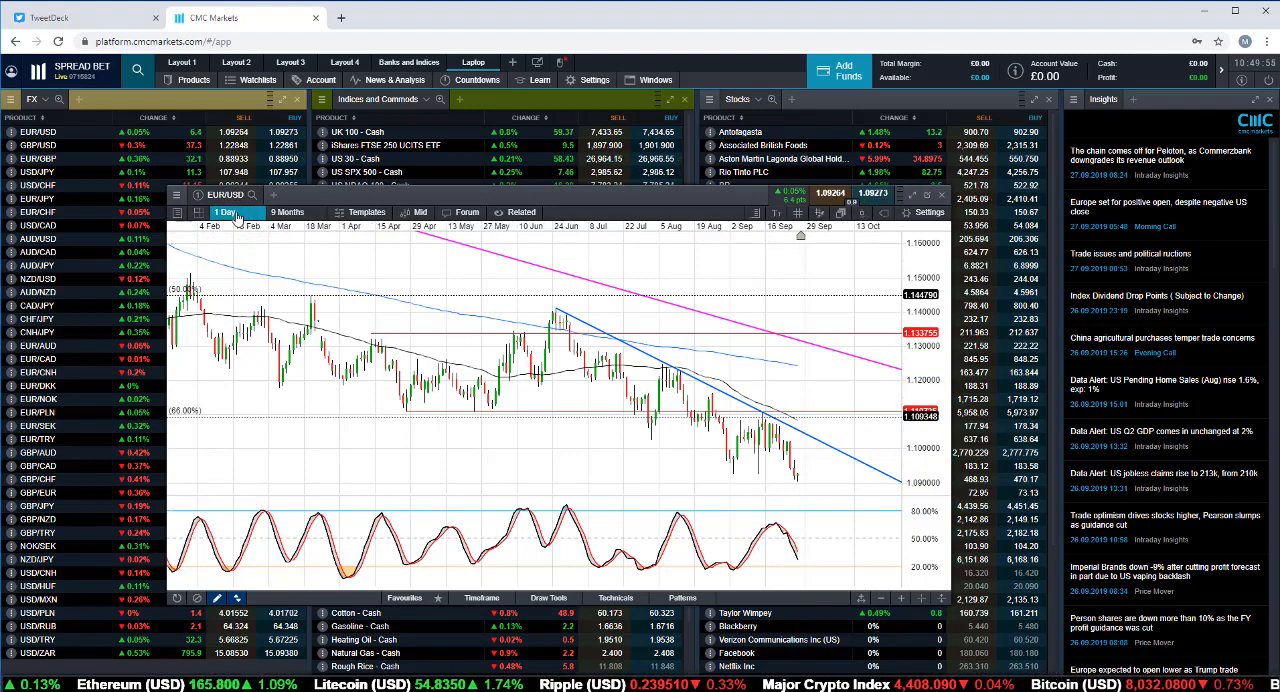
pyautogui.click(224, 212)
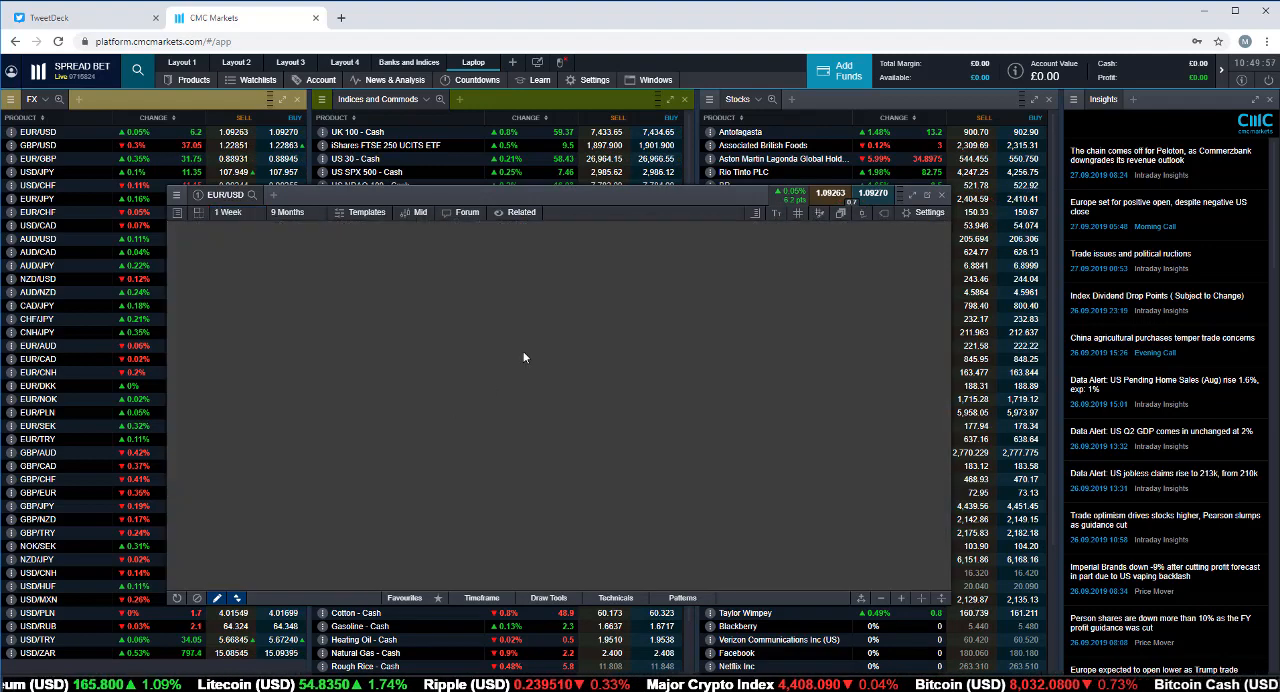
# Extend the EUR/USD weekly chart range to several years of history.
pyautogui.click(294, 212)
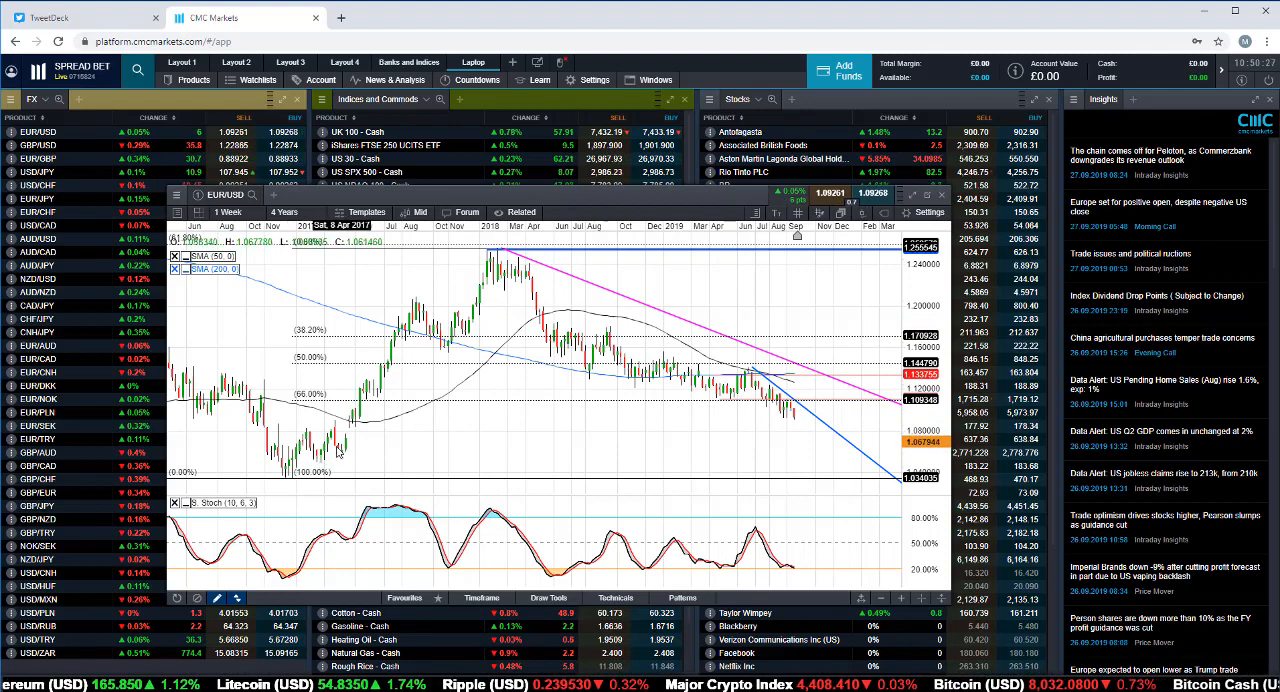
pyautogui.moveTo(488, 248)
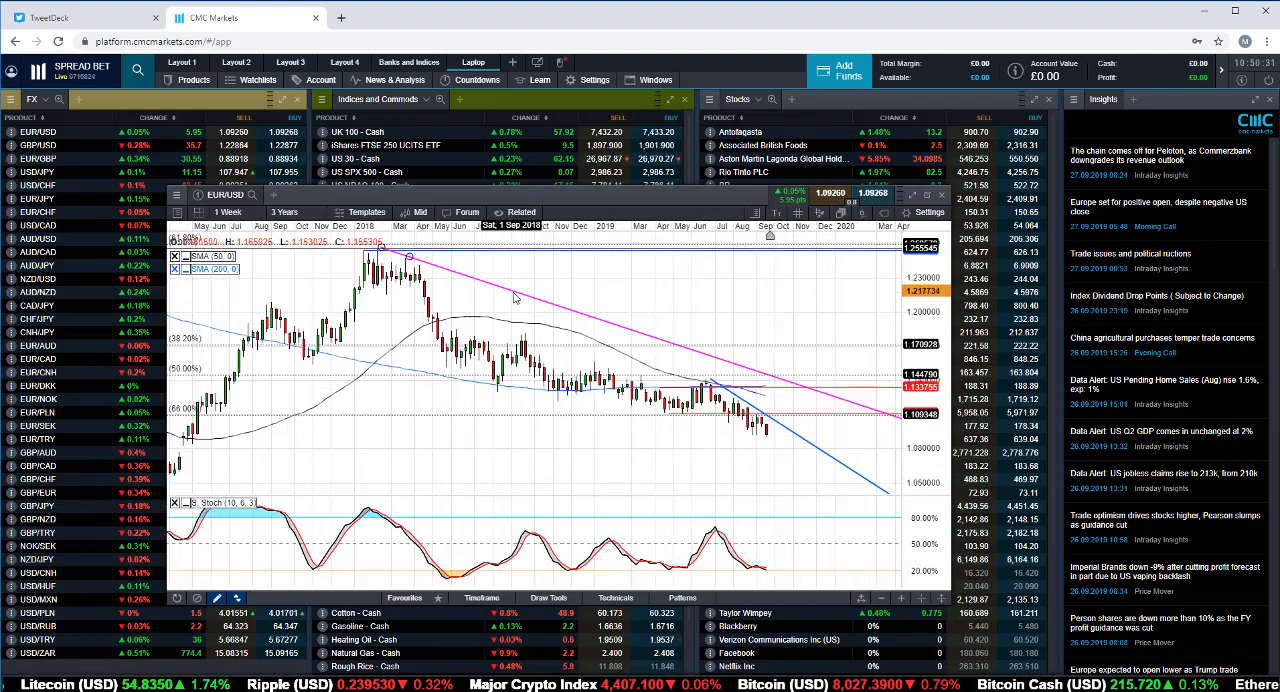
# Narrow the EUR/USD chart to 8 Months, then bring up the GBP/USD chart.
pyautogui.click(224, 212)
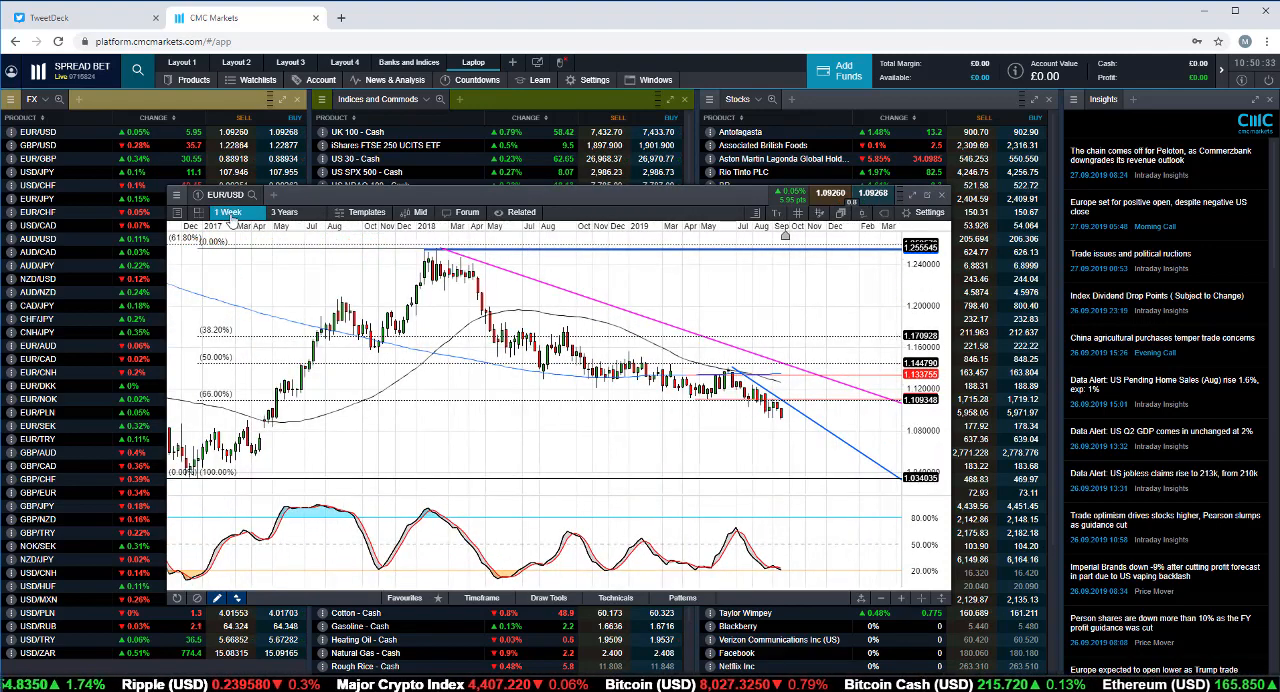
pyautogui.click(230, 212)
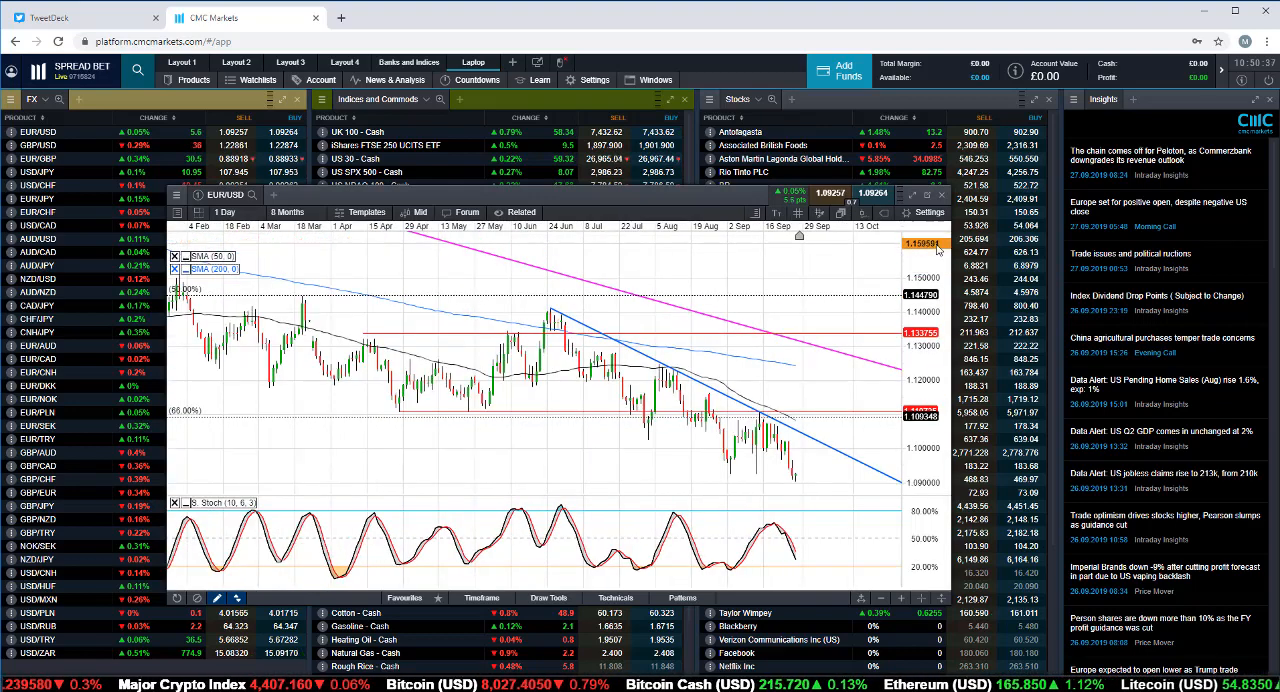
pyautogui.click(292, 212)
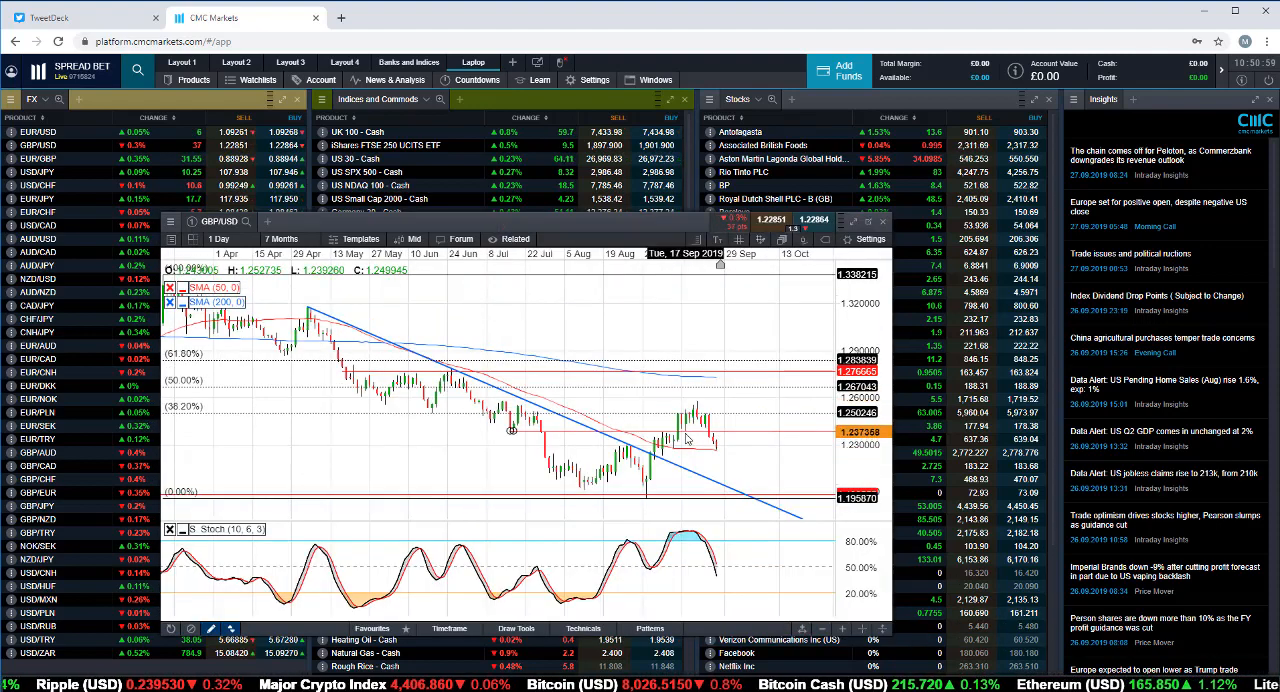
# Shorten the GBP/USD daily chart's range from 7 Months down to about 4 Months.
pyautogui.click(284, 238)
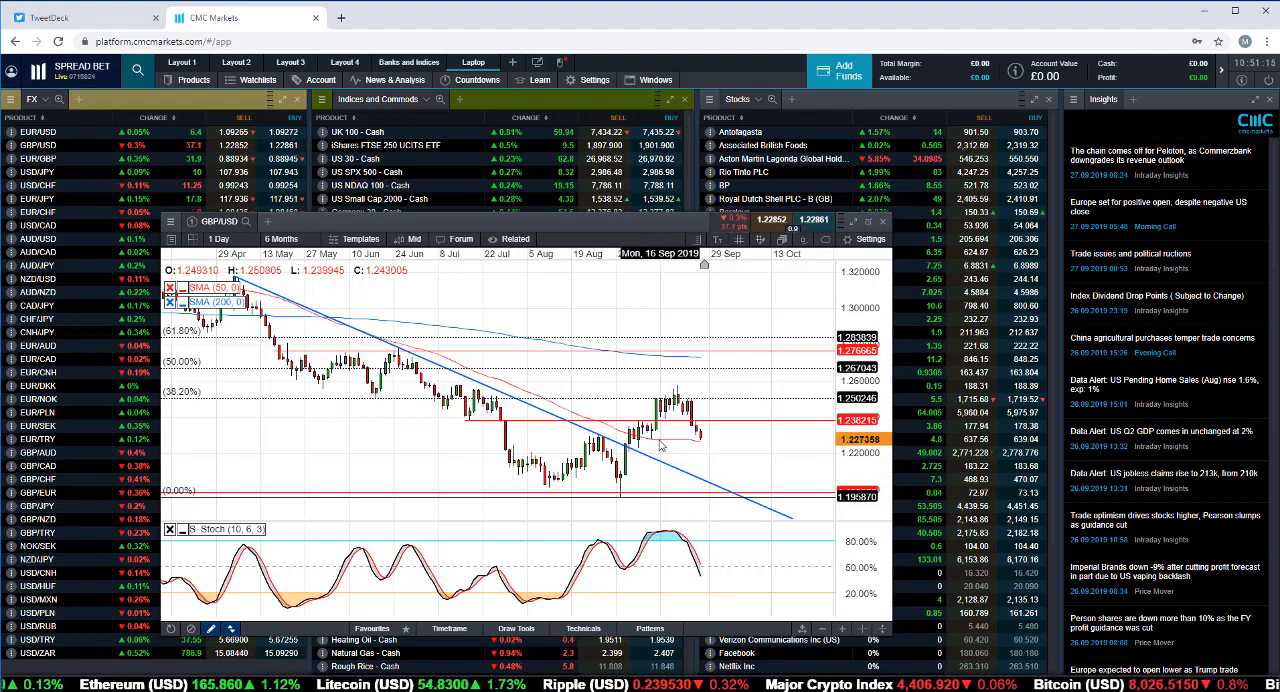
pyautogui.moveTo(704, 440)
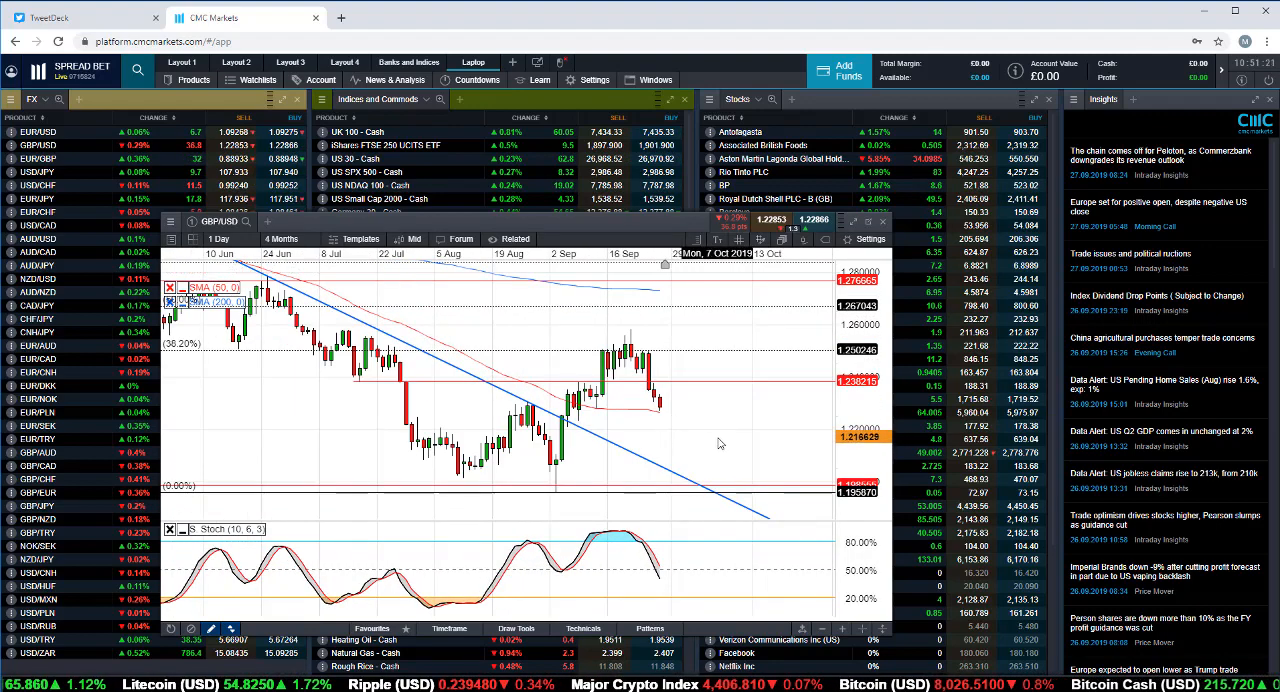
pyautogui.moveTo(600, 490)
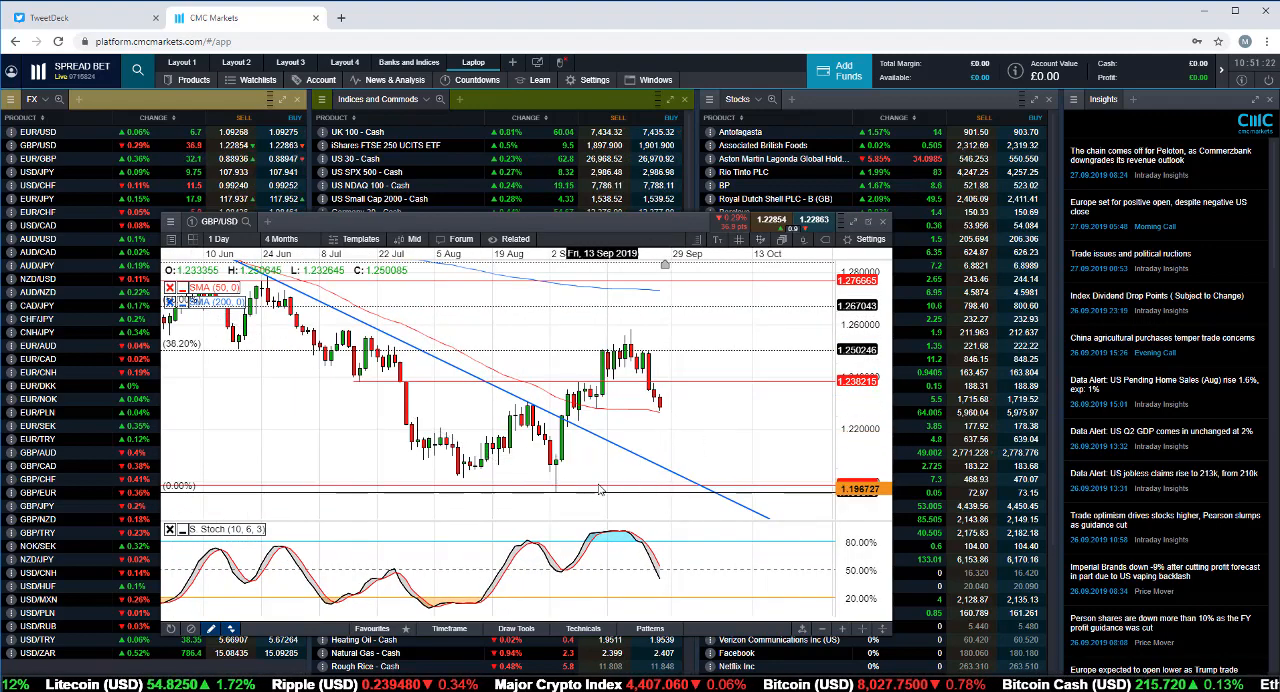
pyautogui.moveTo(564, 498)
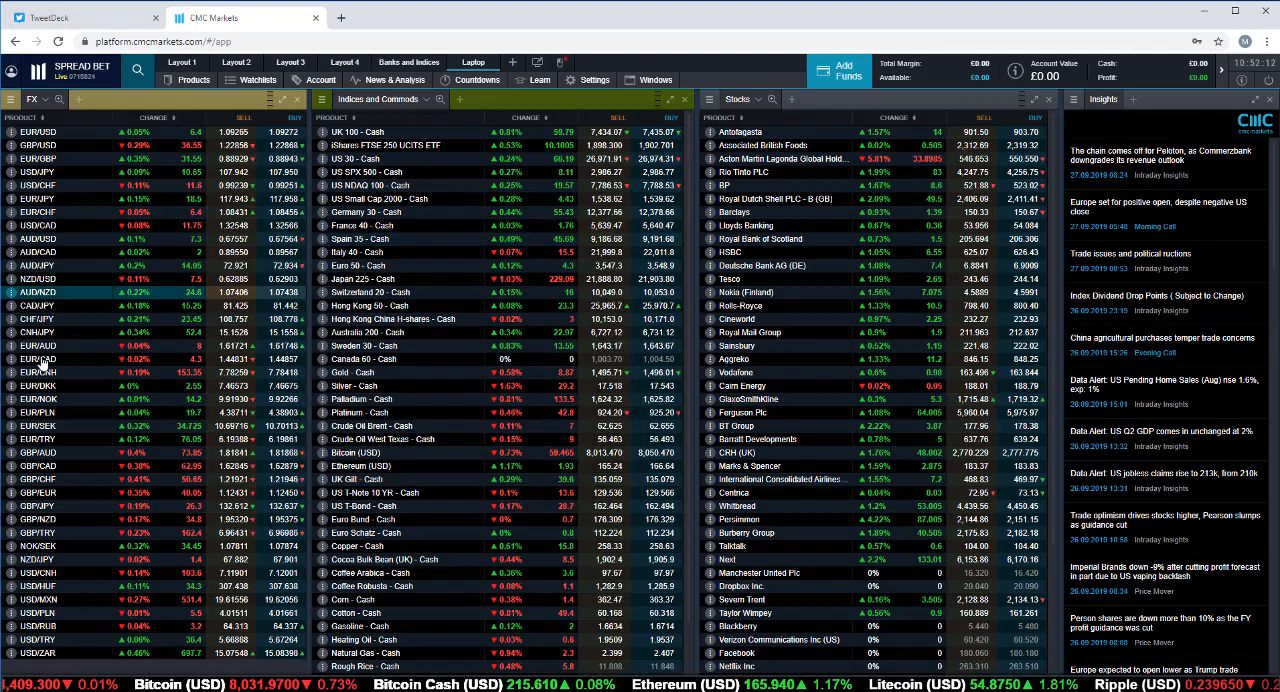
# Look at the AUD/USD chart, then bring up the annotated Tesco share chart.
pyautogui.click(36, 240)
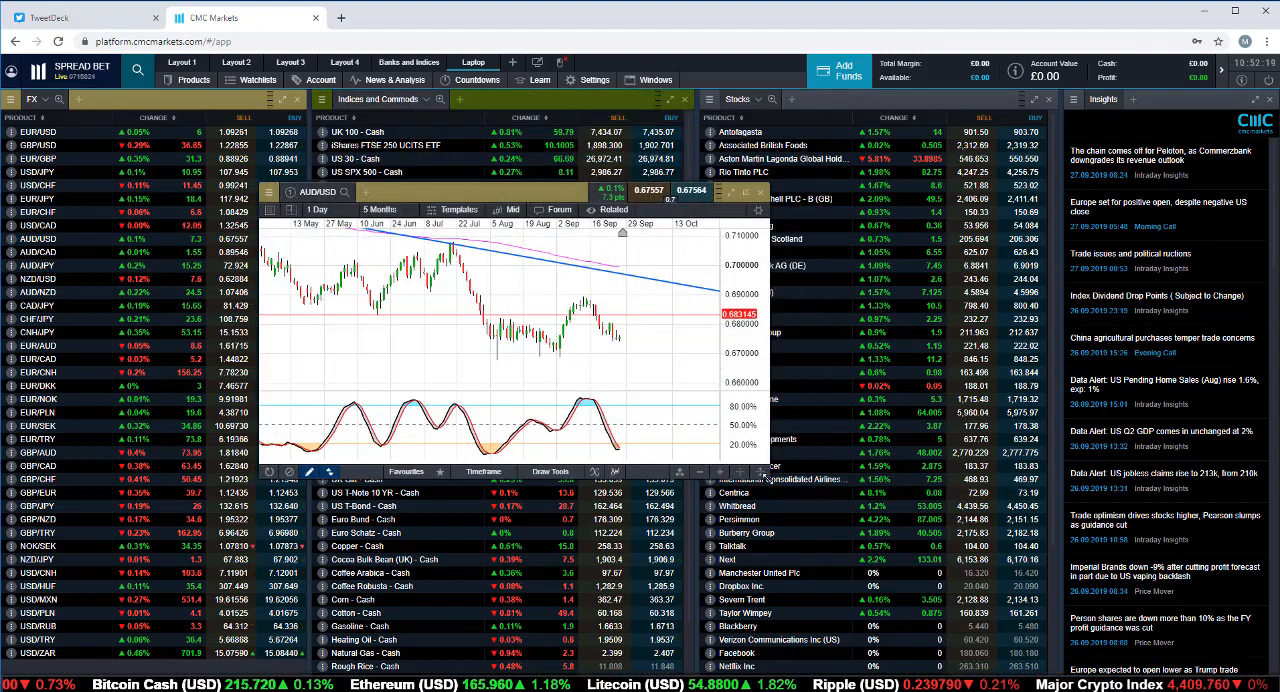
pyautogui.click(380, 208)
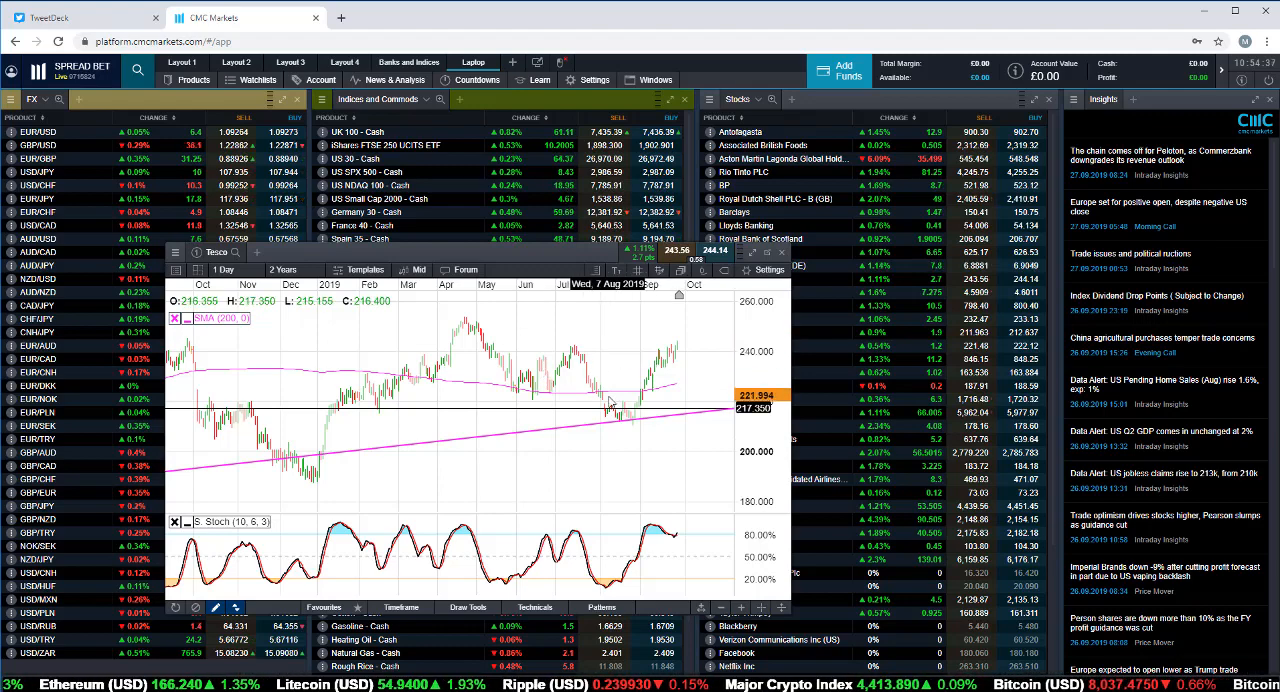
# Narrow the Tesco chart from 2 Years to 10 Months, then close it.
pyautogui.click(288, 268)
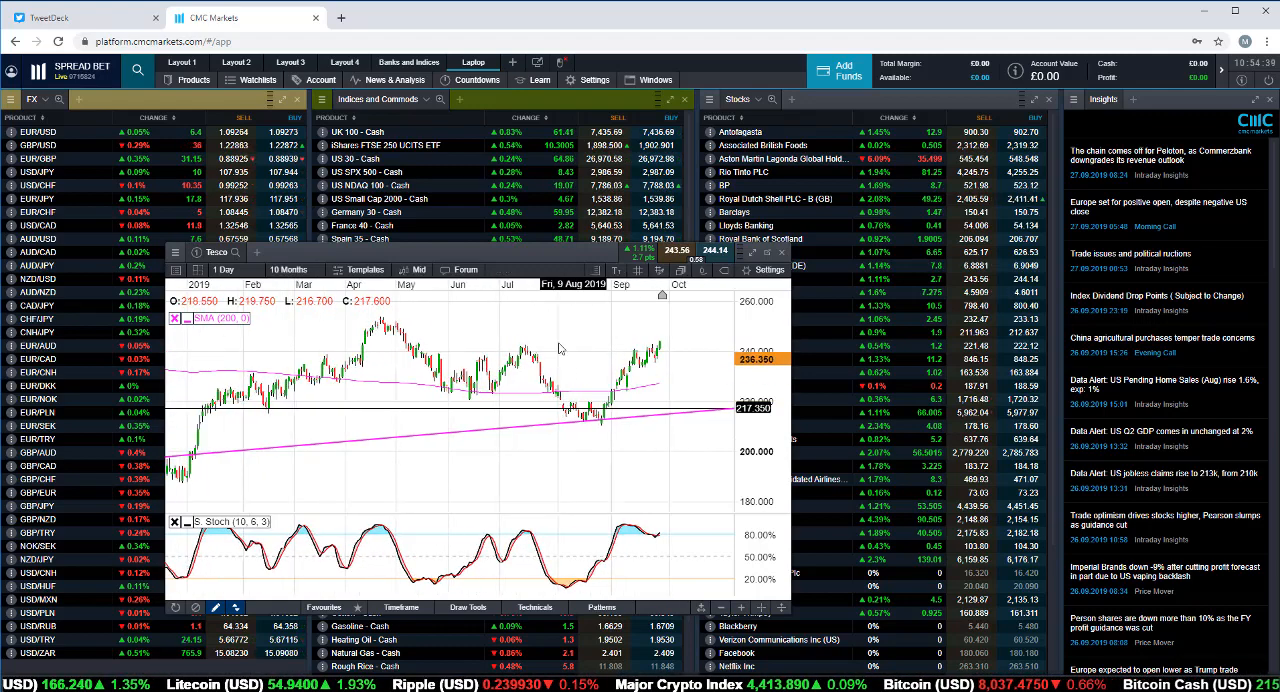
pyautogui.moveTo(530, 344)
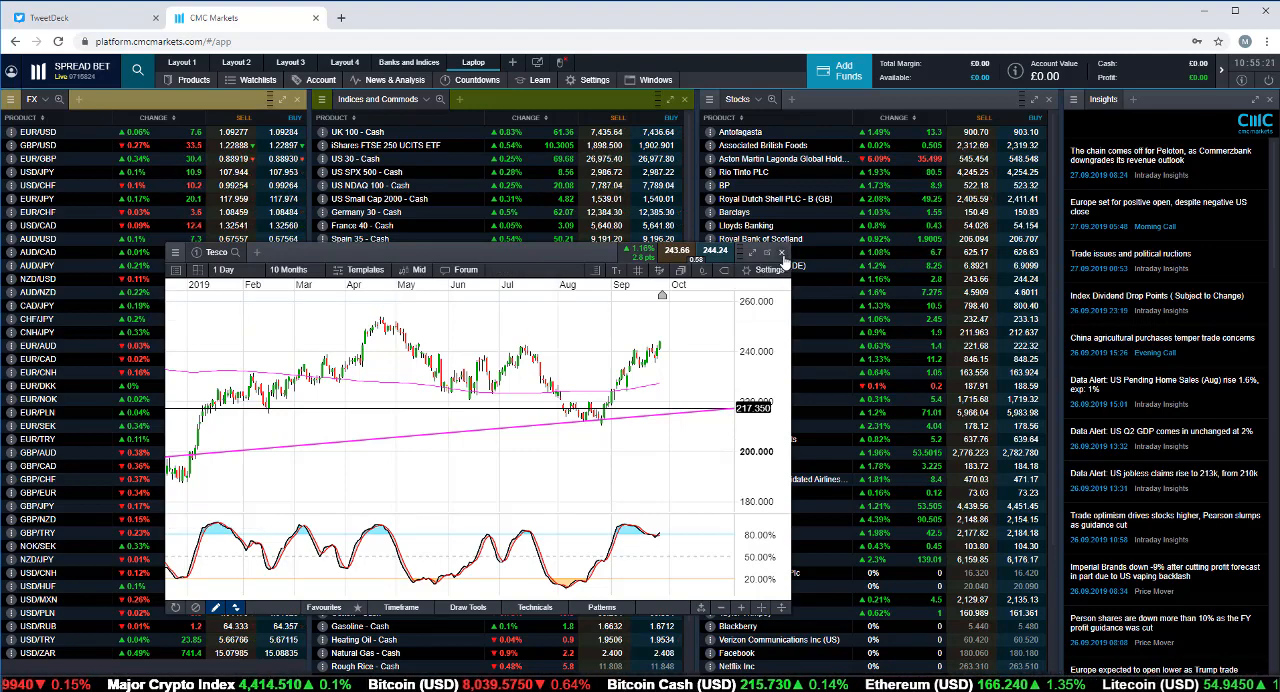
pyautogui.click(782, 252)
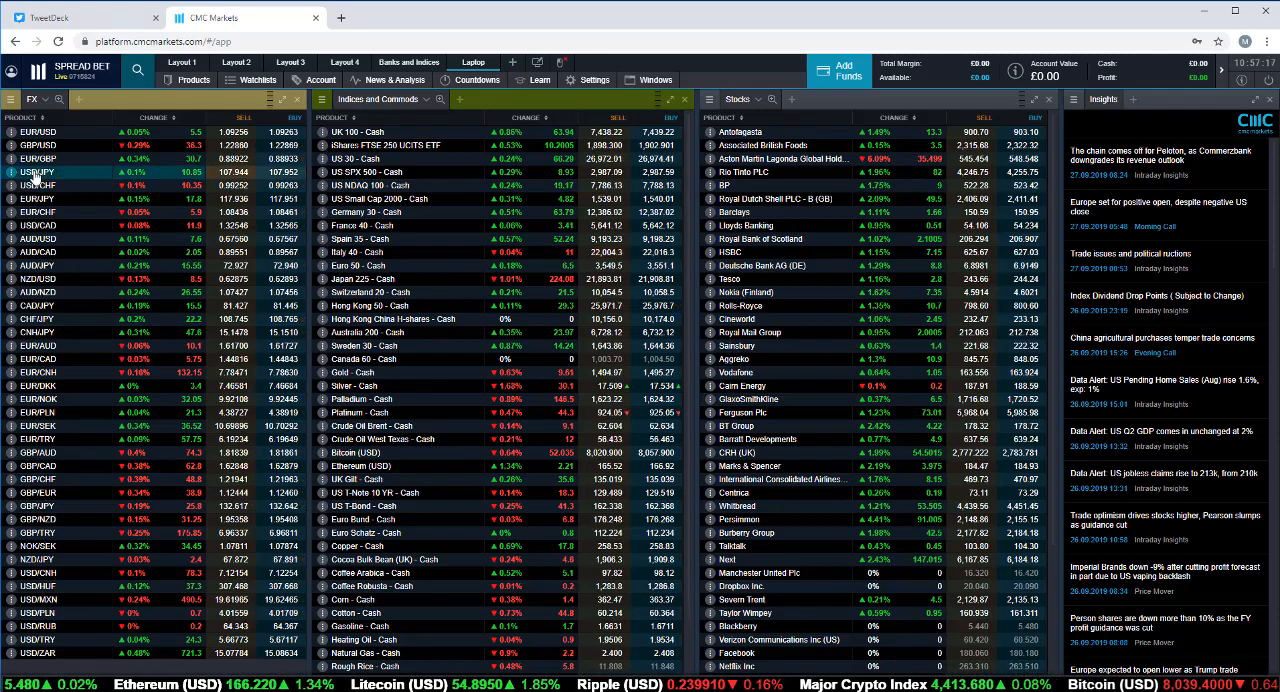
pyautogui.click(36, 172)
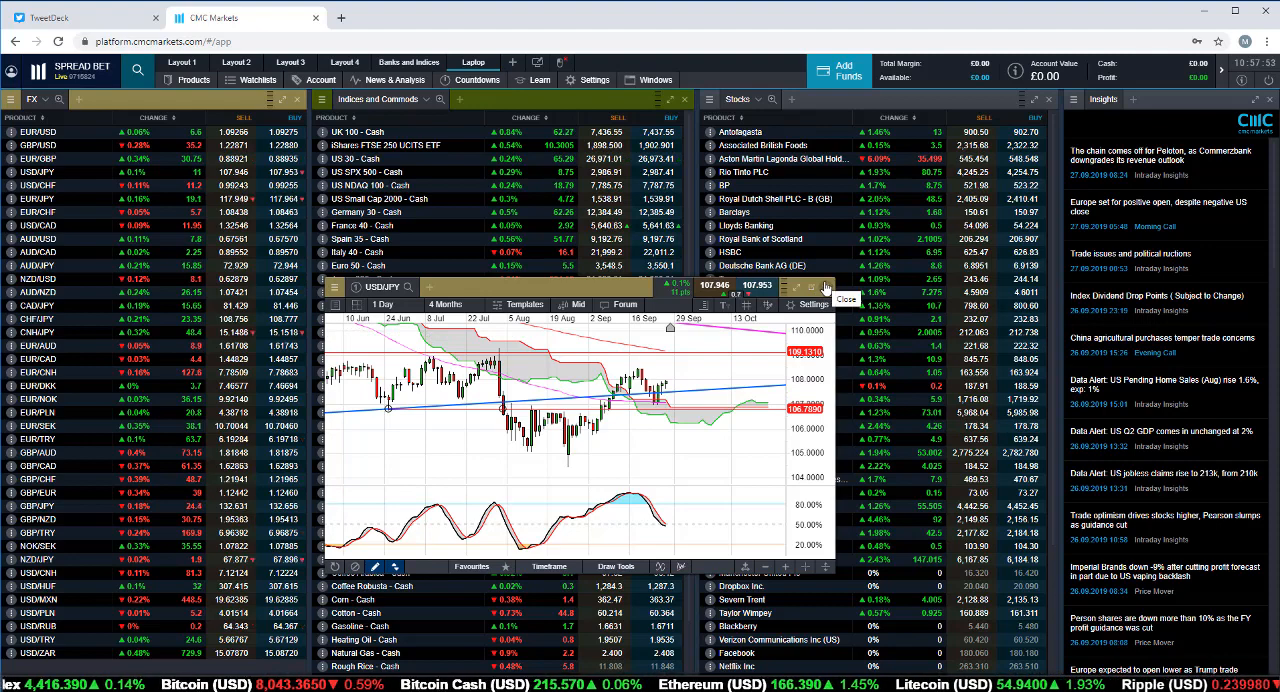
pyautogui.click(844, 300)
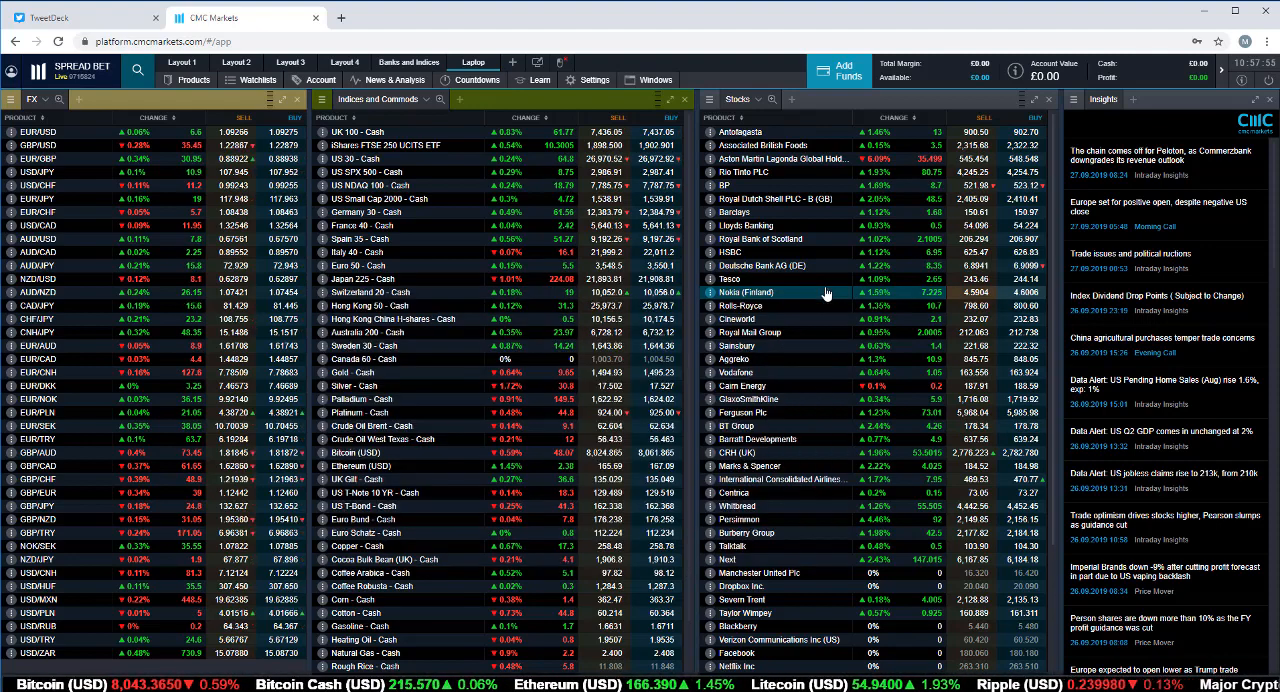